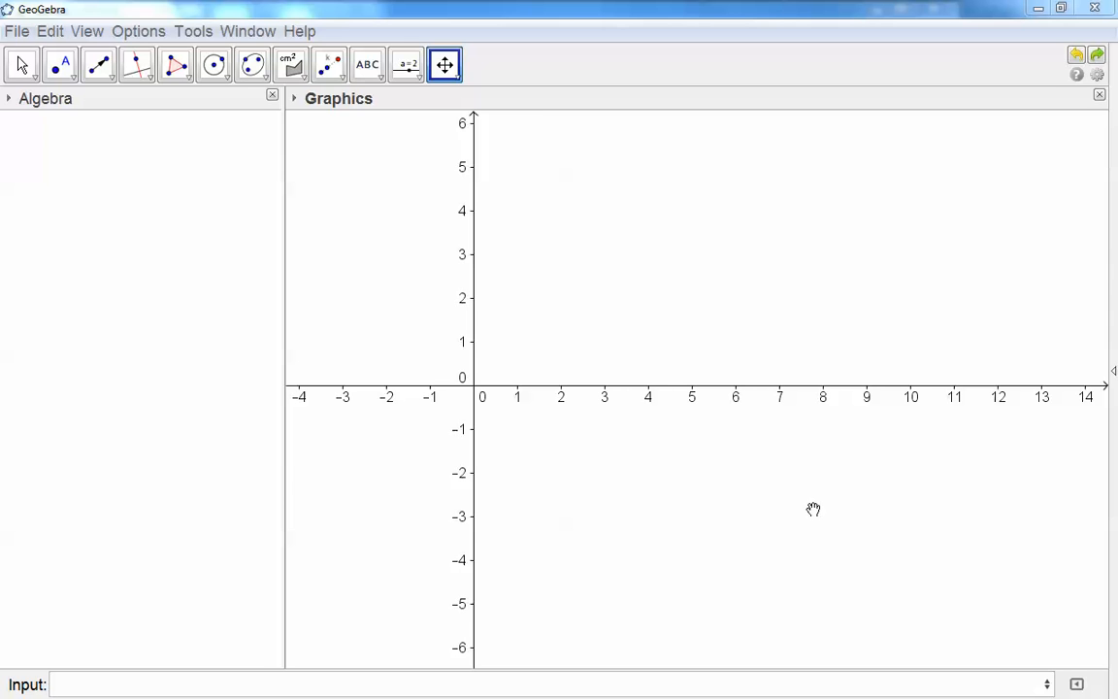
{"action": "mouse_move", "coordinate": [1081, 387]}
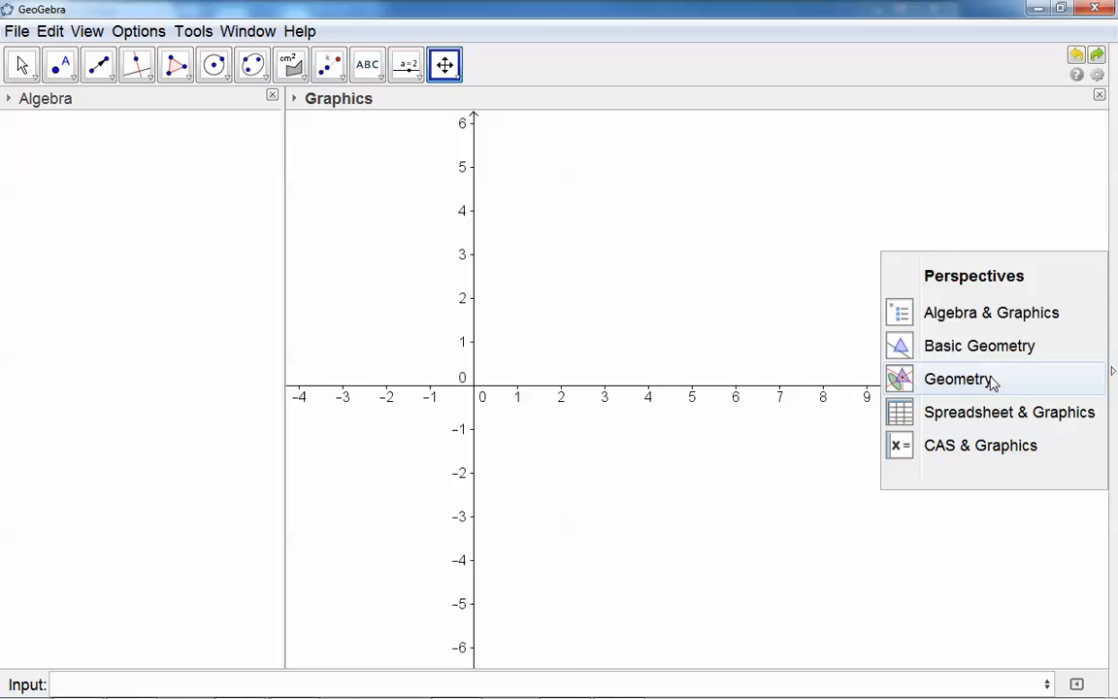
Step: Choose the Geometry perspective and draw triangle ABC's sides as connected segments
{"action": "left_click", "coordinate": [960, 379]}
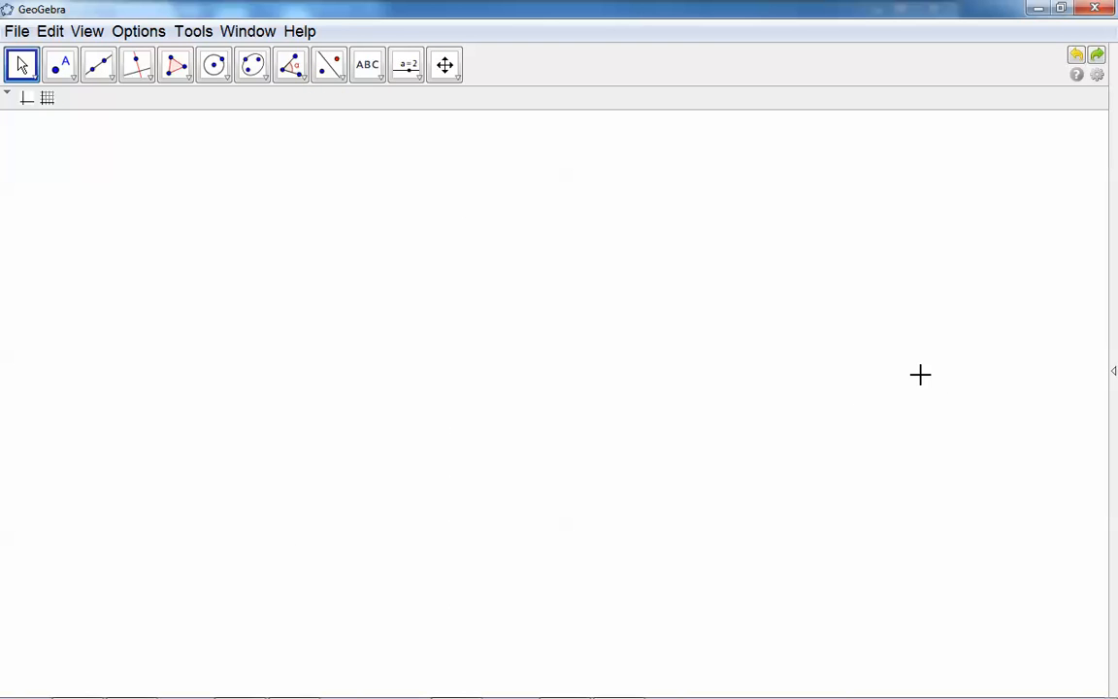
{"action": "mouse_move", "coordinate": [598, 317]}
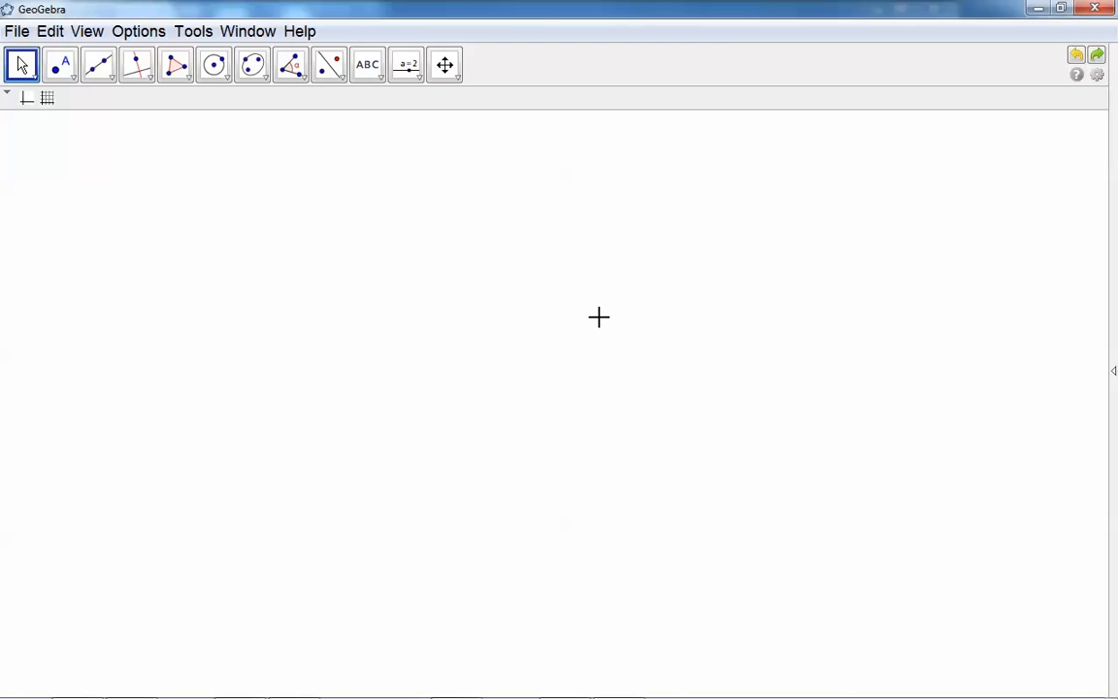
{"action": "mouse_move", "coordinate": [173, 66]}
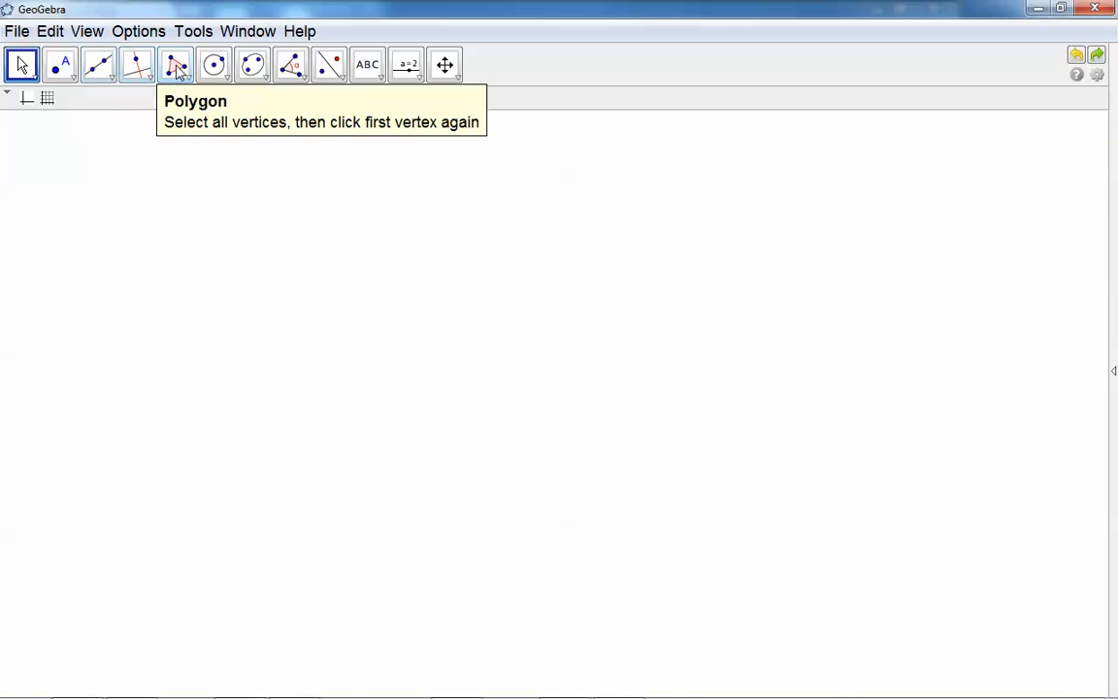
{"action": "left_click", "coordinate": [93, 64]}
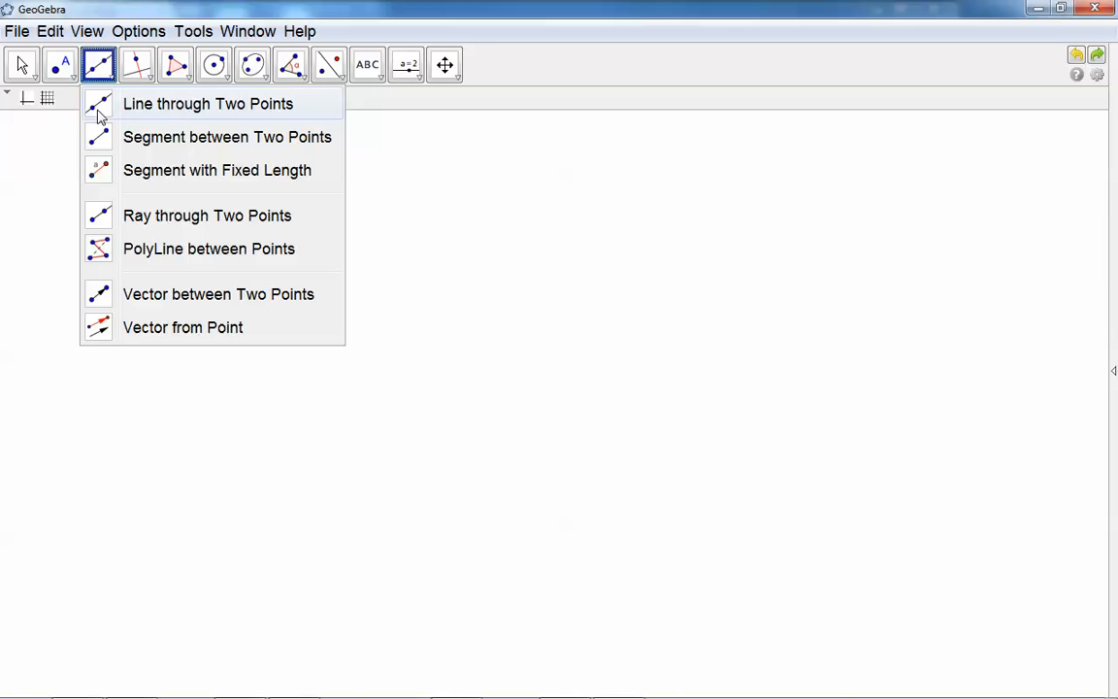
{"action": "left_click", "coordinate": [206, 104]}
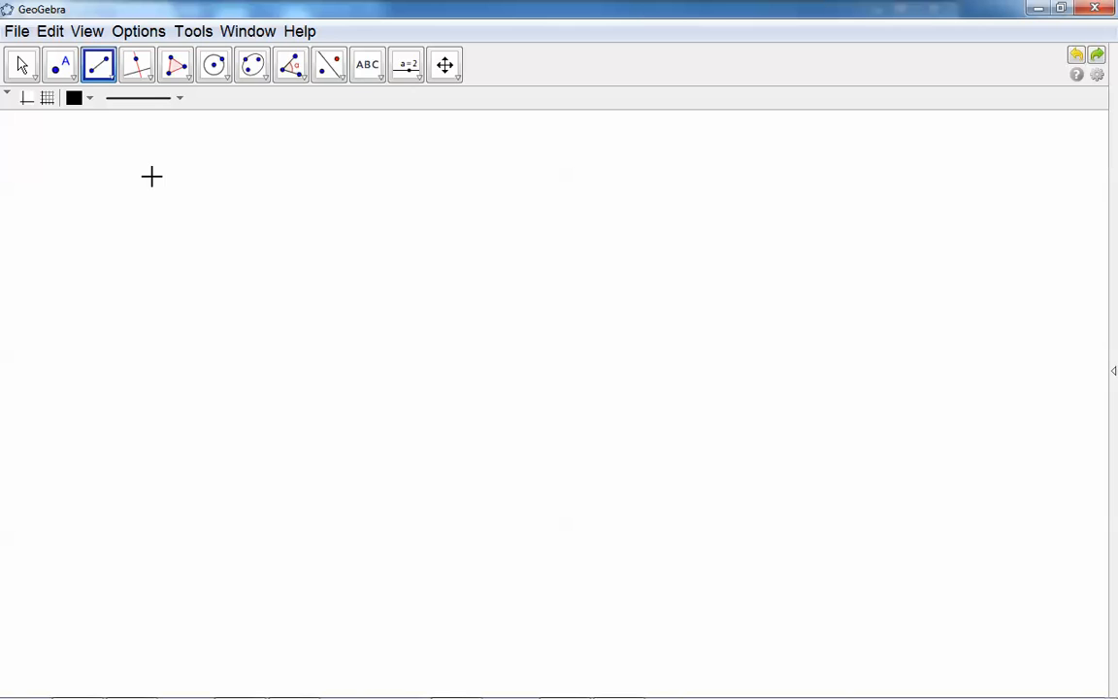
{"action": "left_click_drag", "start_coordinate": [213, 488], "coordinate": [418, 250]}
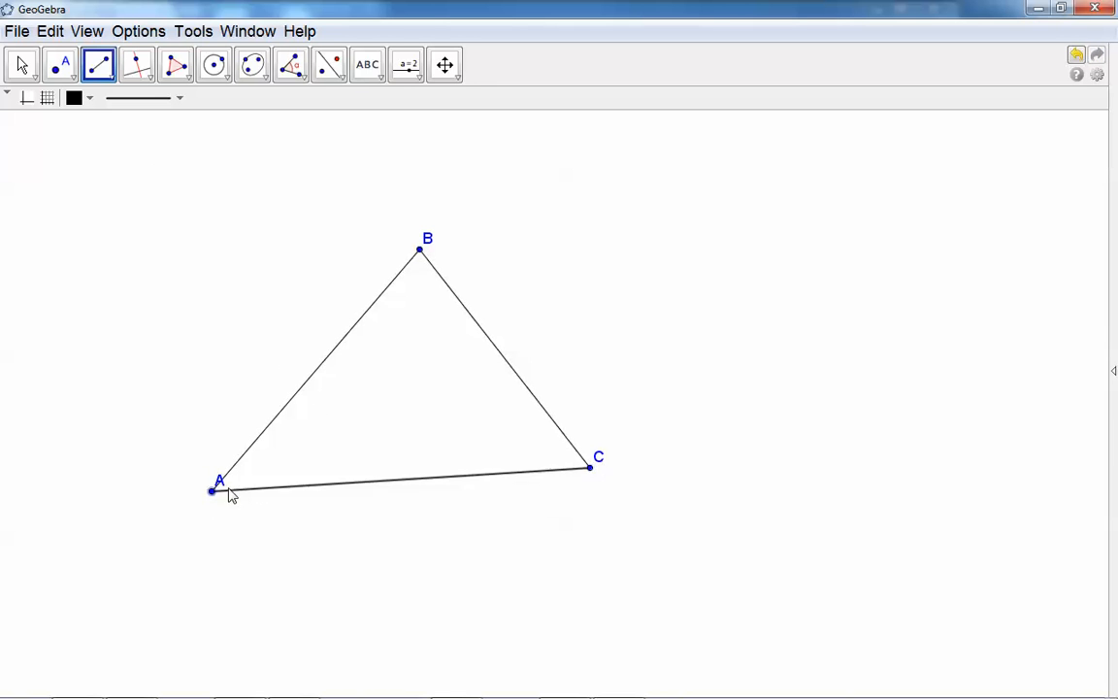
{"action": "mouse_move", "coordinate": [217, 192]}
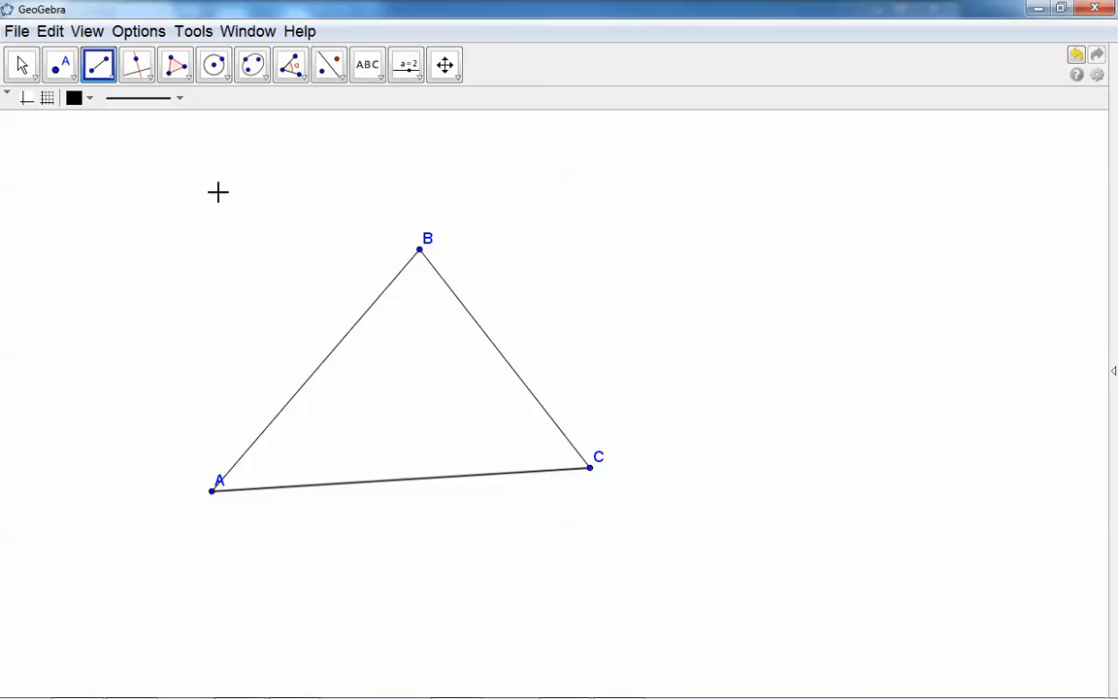
{"action": "mouse_move", "coordinate": [291, 65]}
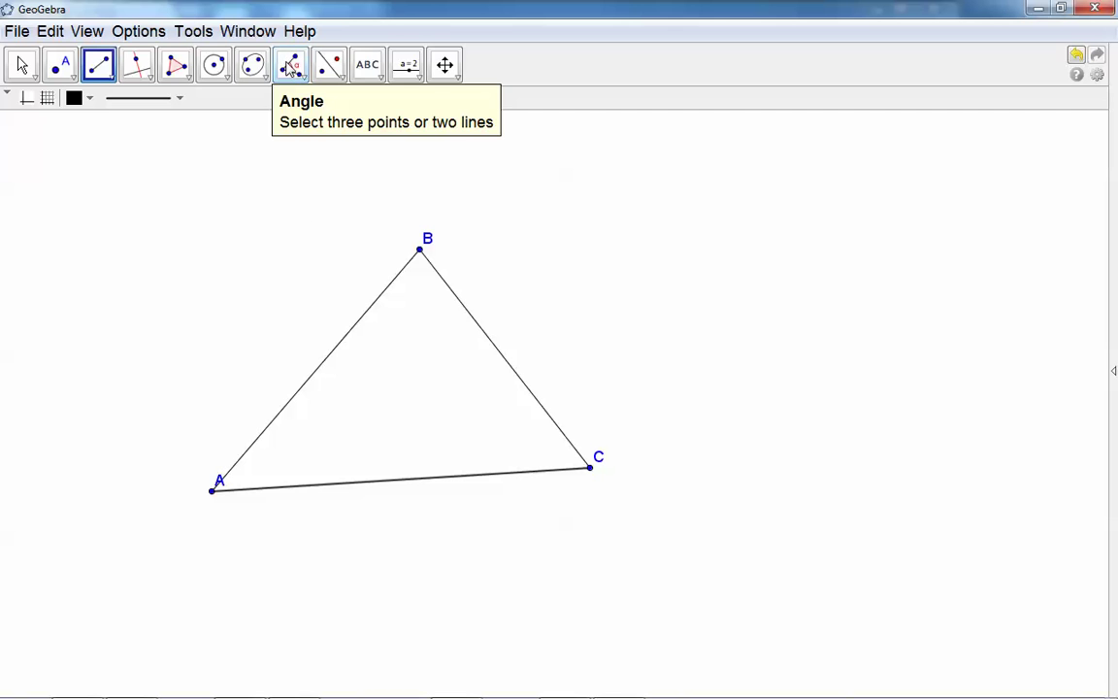
Step: Measure the interior angles α, β, γ as 45.76°, 78.62° and 55.61°, then return to Move
{"action": "left_click", "coordinate": [291, 64]}
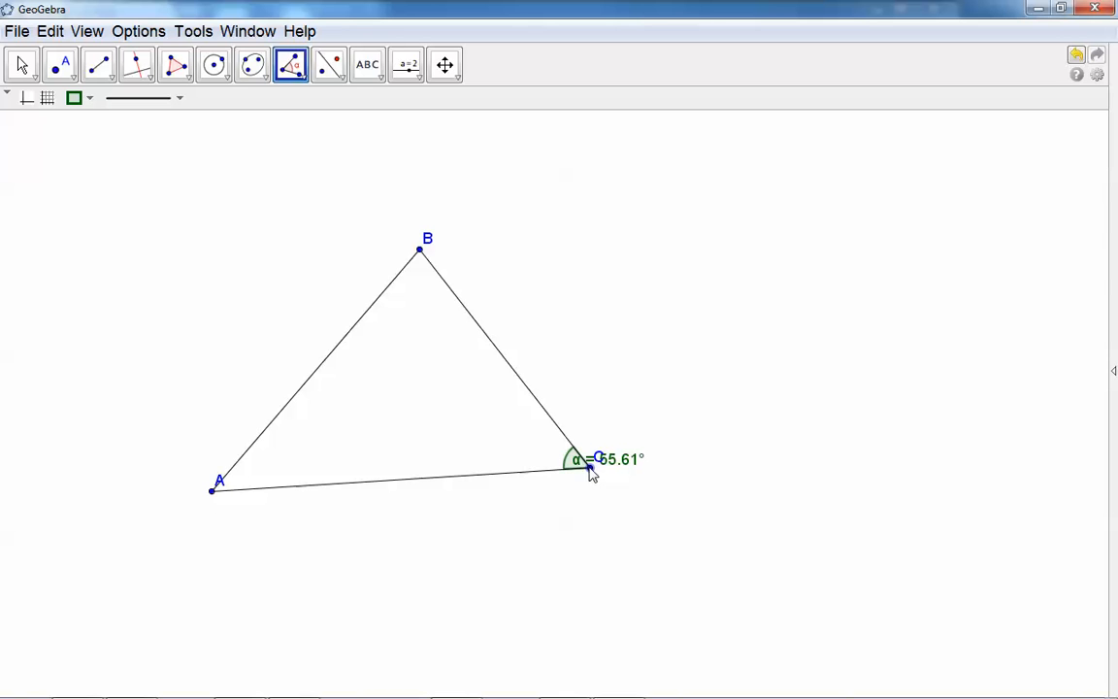
{"action": "mouse_move", "coordinate": [372, 489]}
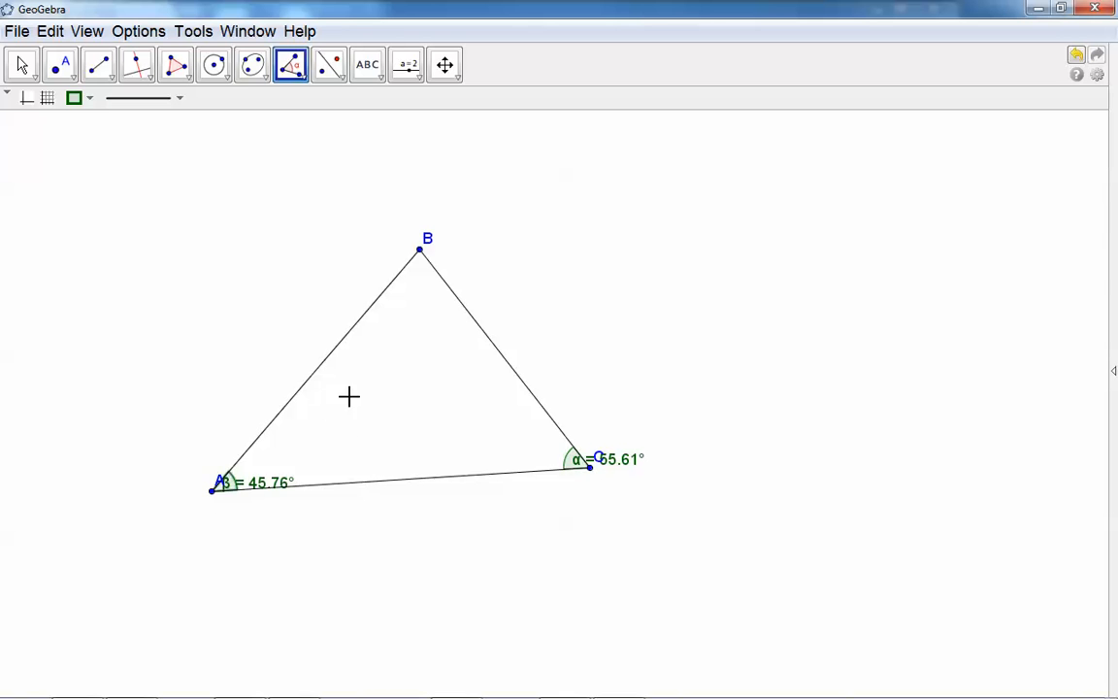
{"action": "mouse_move", "coordinate": [358, 374]}
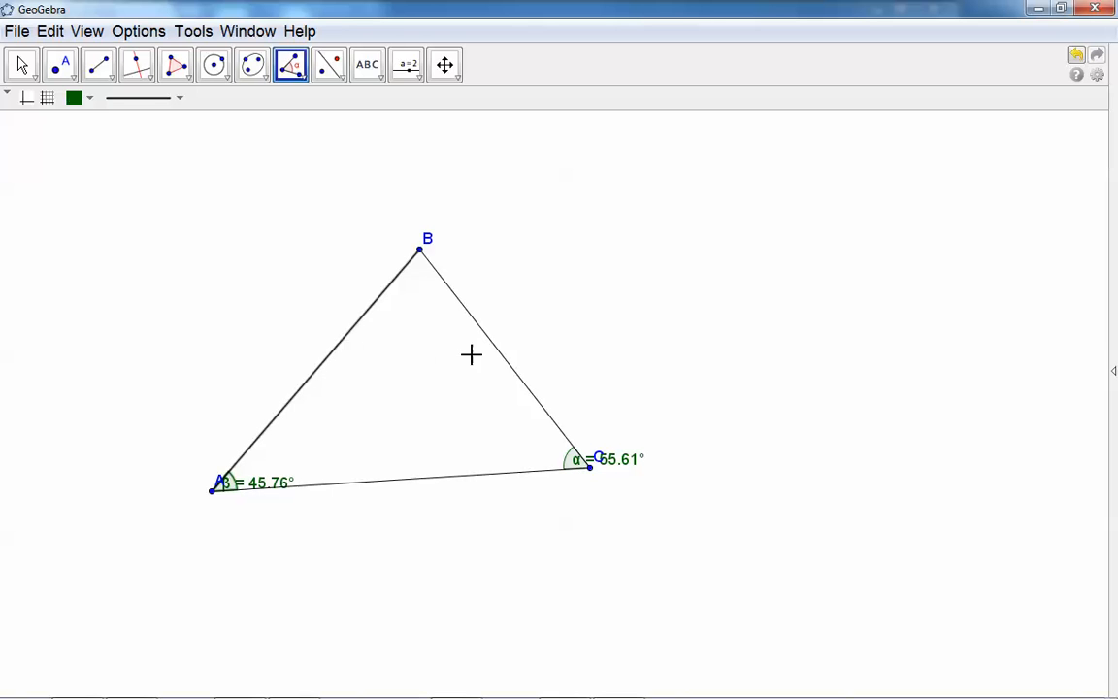
{"action": "left_click", "coordinate": [417, 250]}
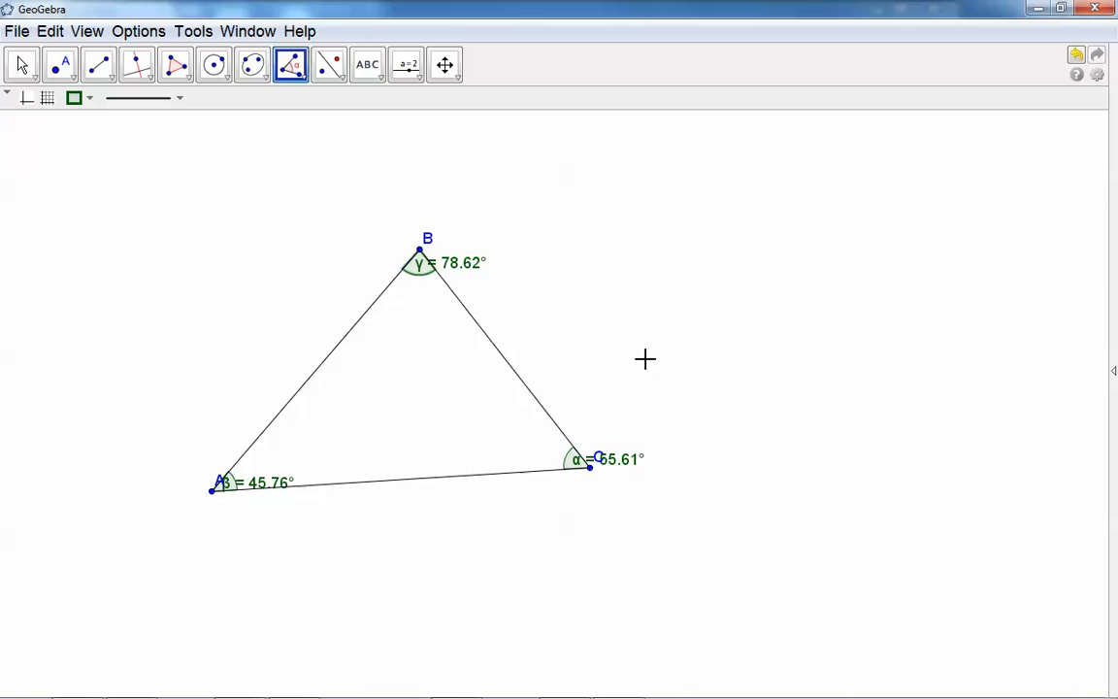
{"action": "left_click", "coordinate": [20, 64]}
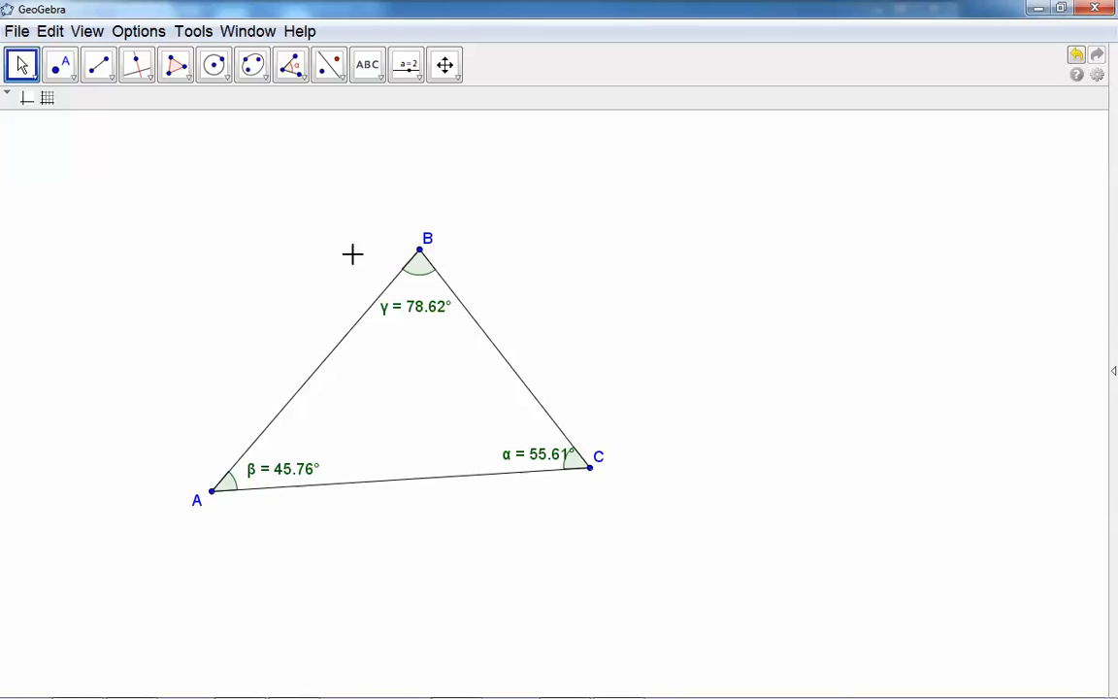
Step: Turn triangle ABC into a shaded polygon through vertices A, B, C
{"action": "left_click", "coordinate": [165, 62]}
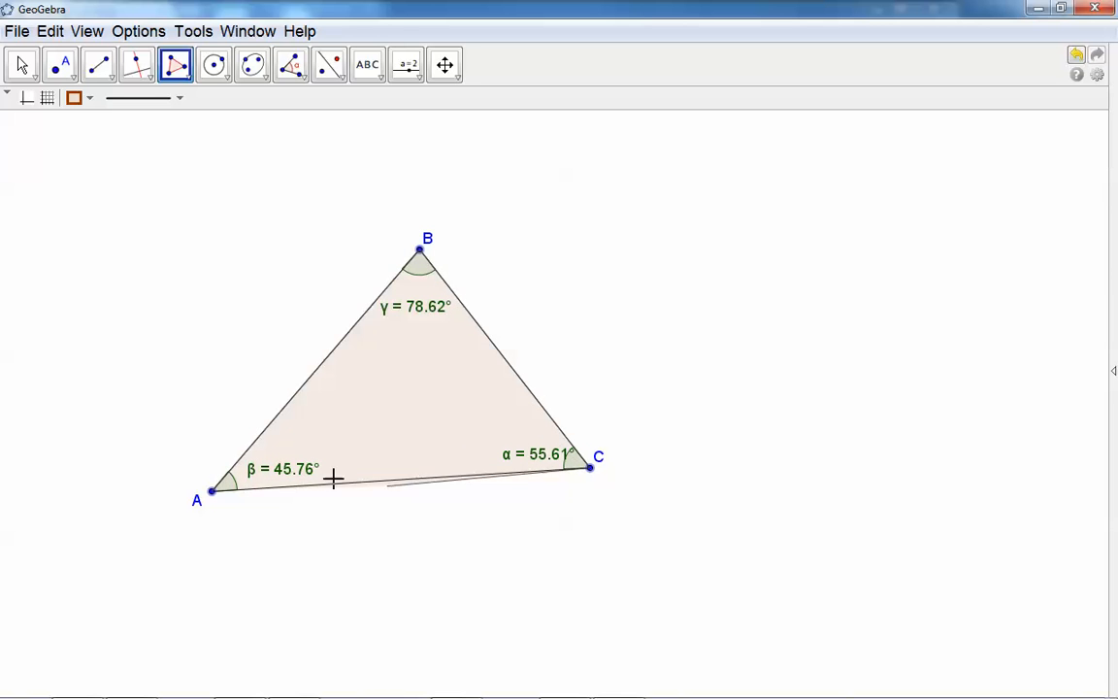
{"action": "mouse_move", "coordinate": [291, 65]}
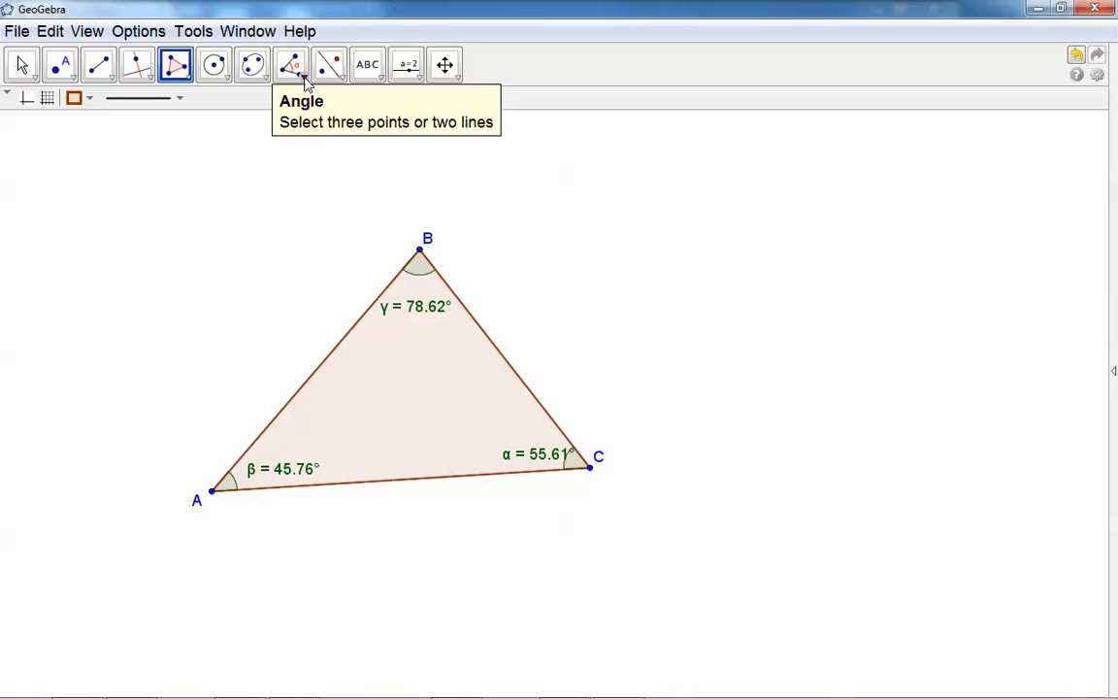
Step: Add an area readout to triangle ABC and drag vertex C rightward so measurements update
{"action": "left_click", "coordinate": [291, 63]}
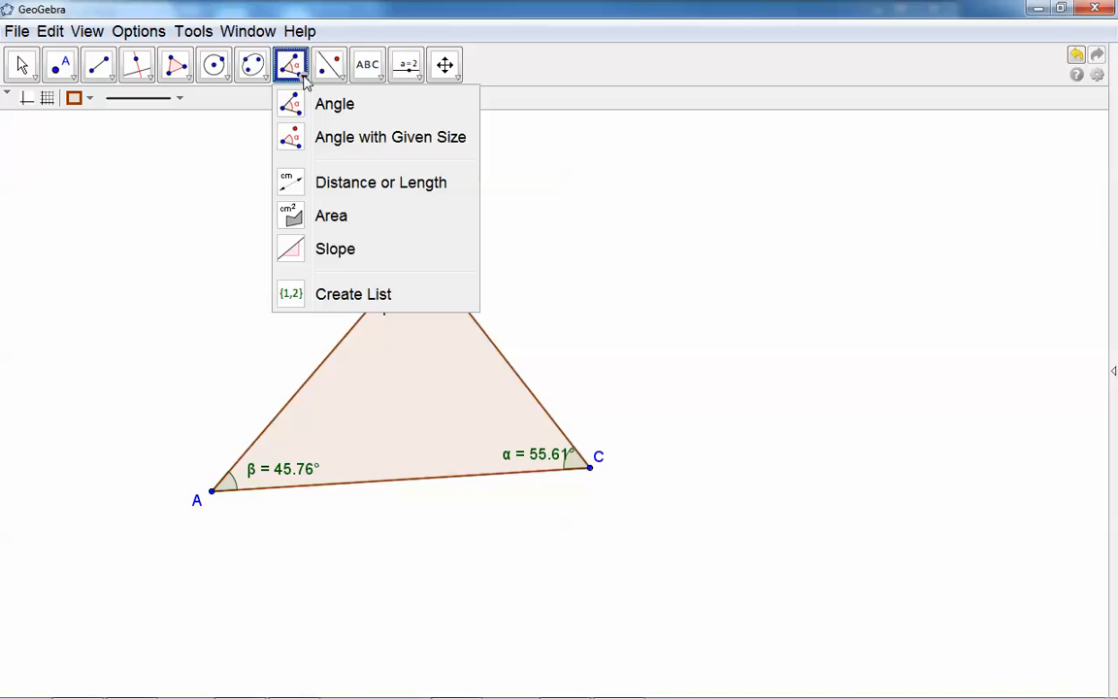
{"action": "mouse_move", "coordinate": [335, 248]}
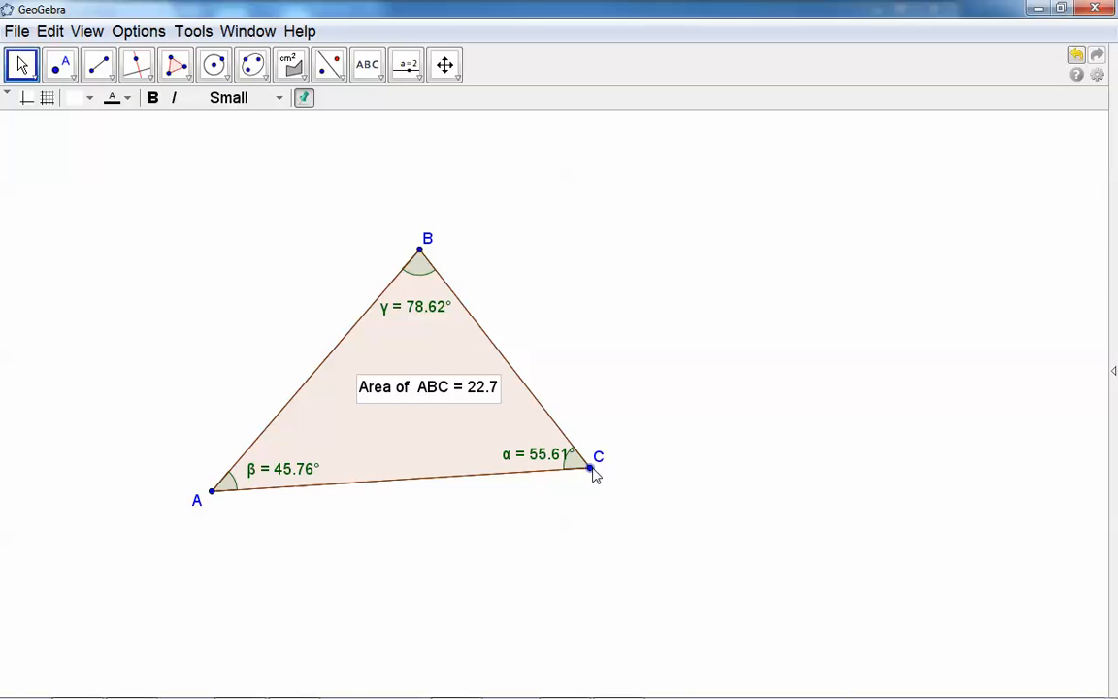
{"action": "left_click_drag", "start_coordinate": [589, 469], "coordinate": [783, 403]}
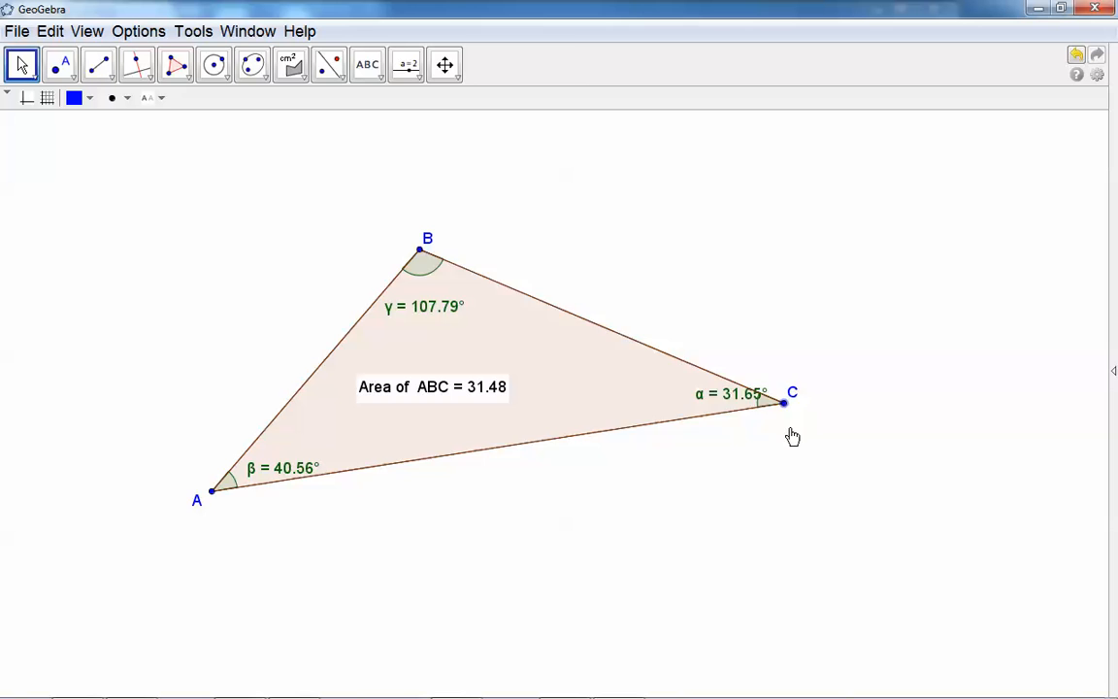
{"action": "left_click_drag", "start_coordinate": [785, 403], "coordinate": [831, 427]}
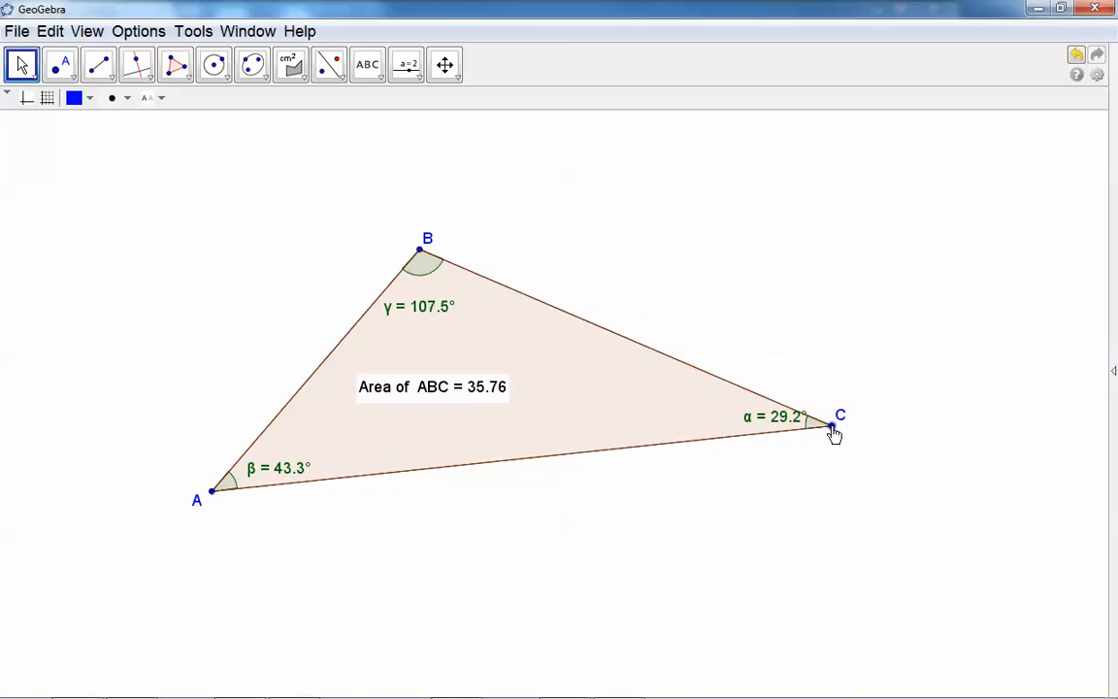